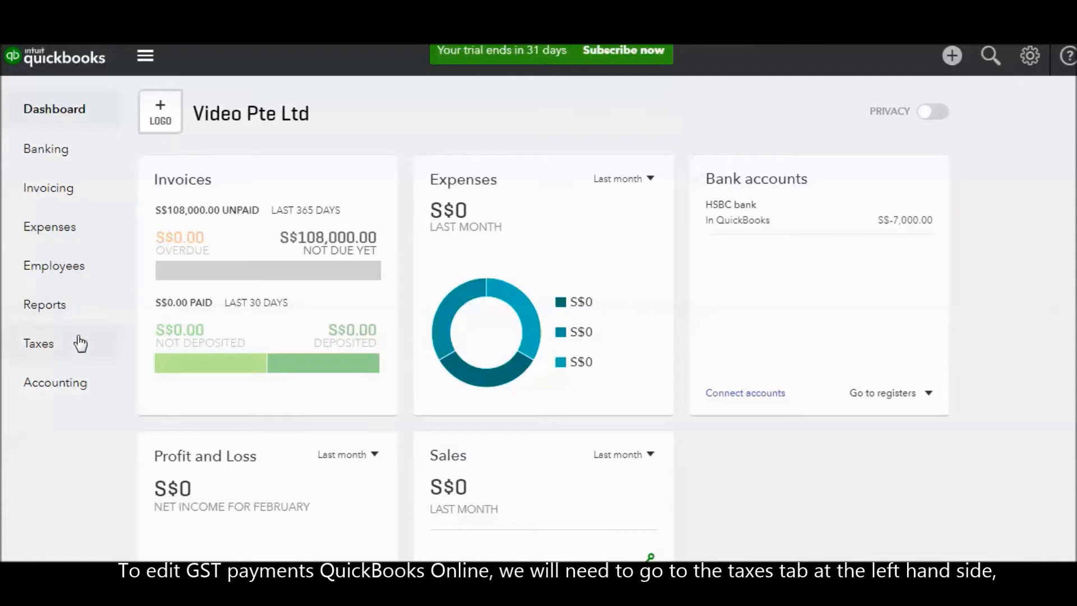
# - Go to the Taxes page to view the S$7,000.00 GST payment dated 12/03/2018
pyautogui.click(40, 342)
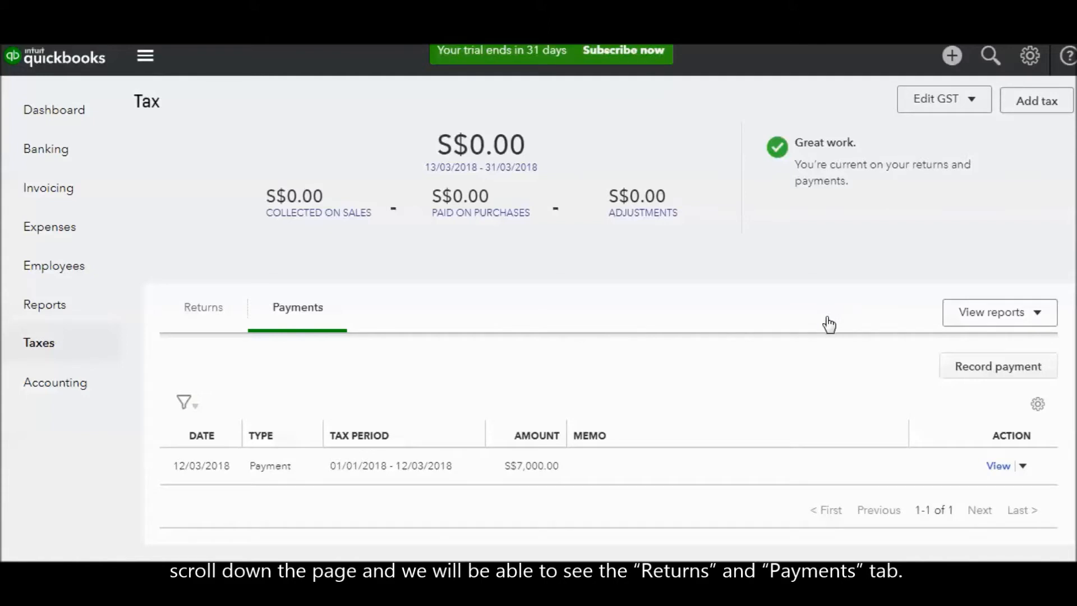
pyautogui.click(203, 307)
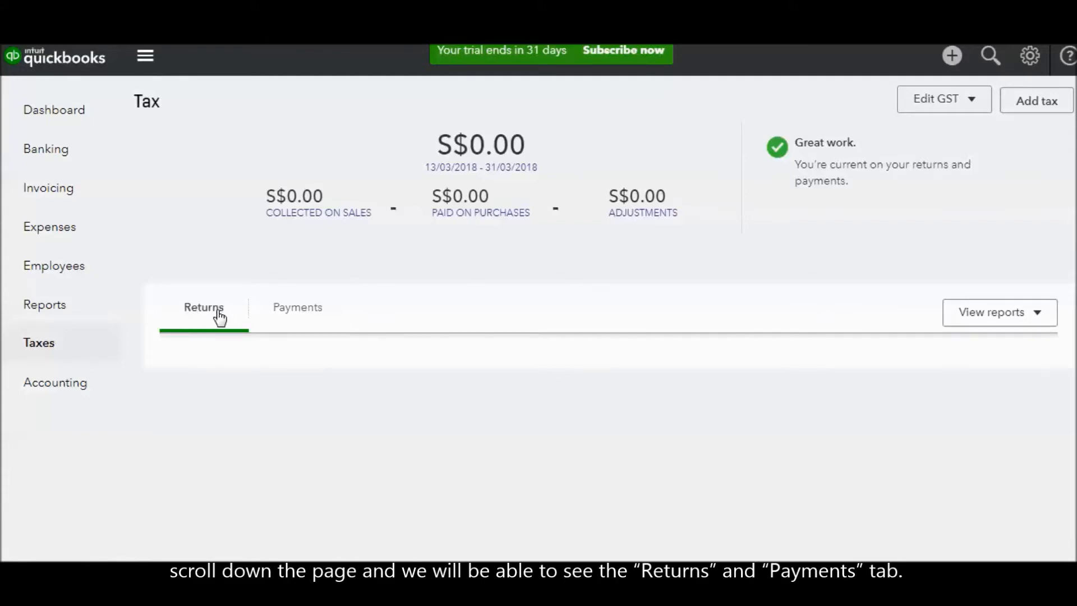
pyautogui.click(297, 306)
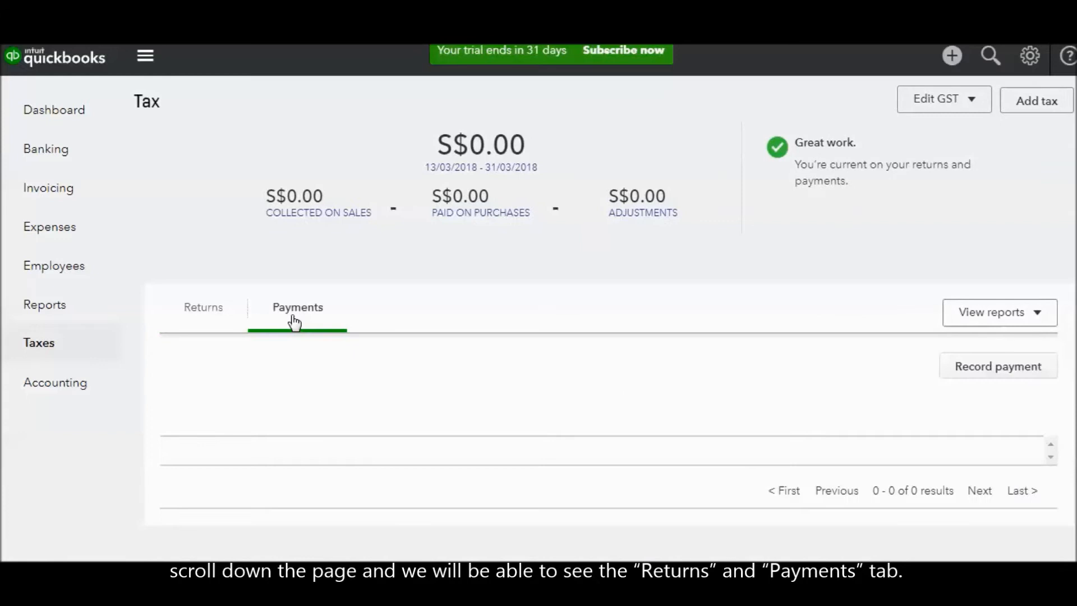
pyautogui.click(297, 307)
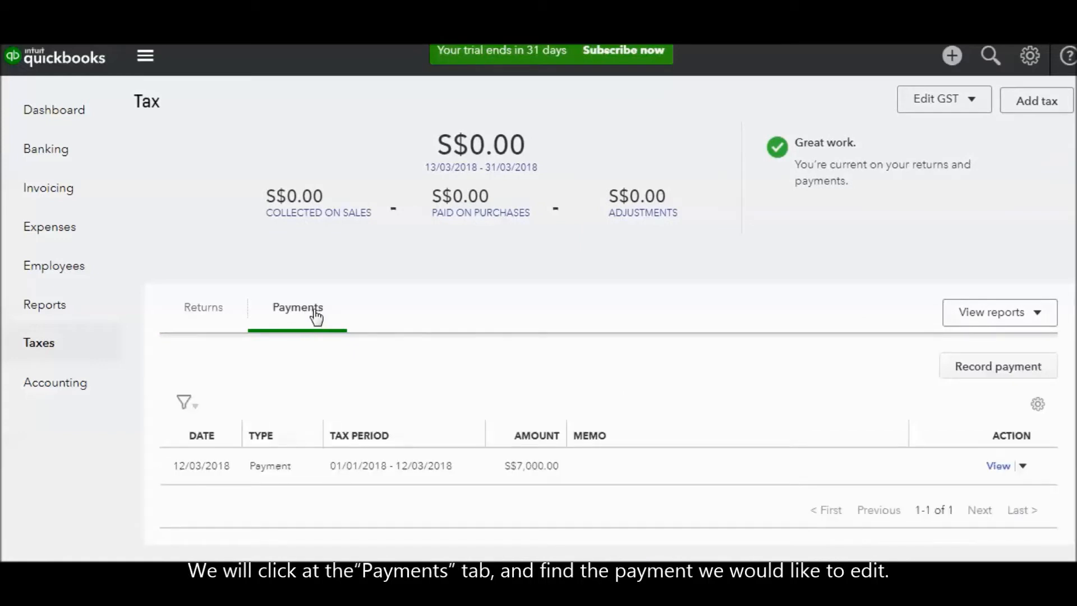
pyautogui.moveTo(710, 368)
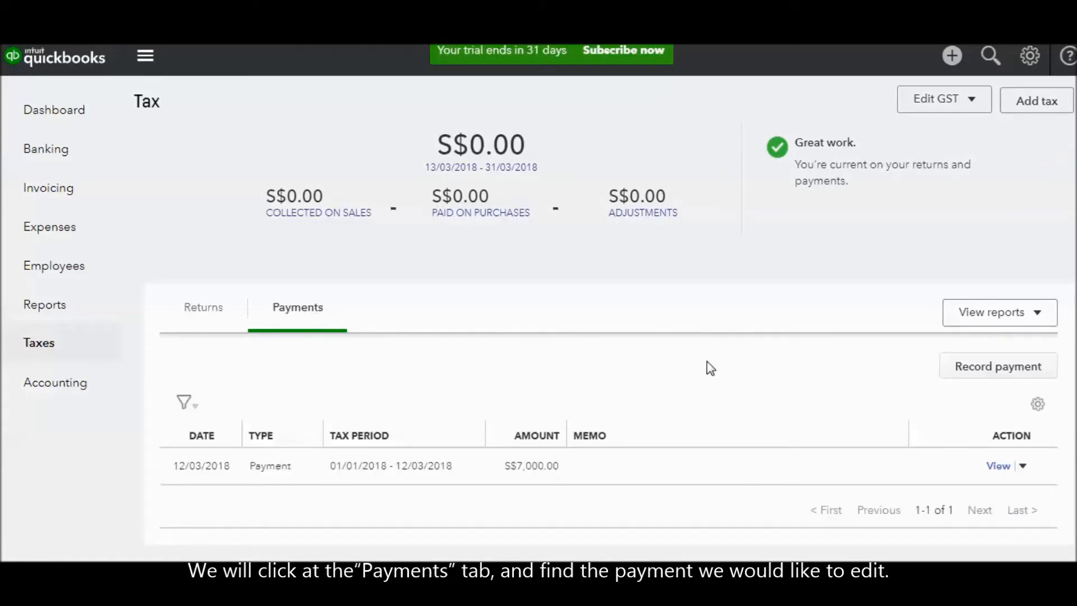
pyautogui.moveTo(728, 462)
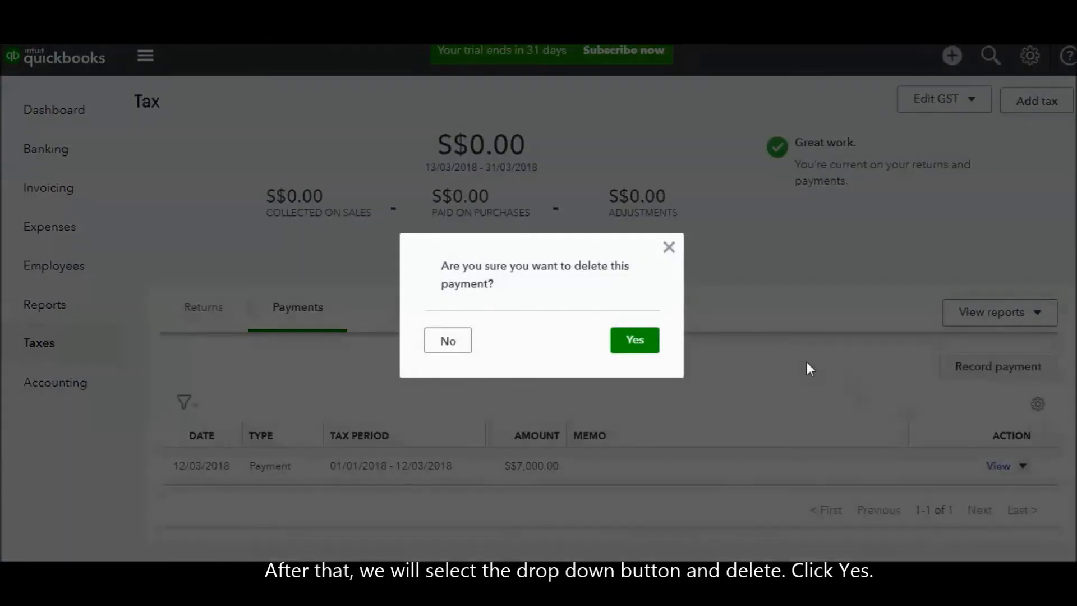
# - Confirm deletion of the S$7,000.00 GST payment
pyautogui.click(633, 340)
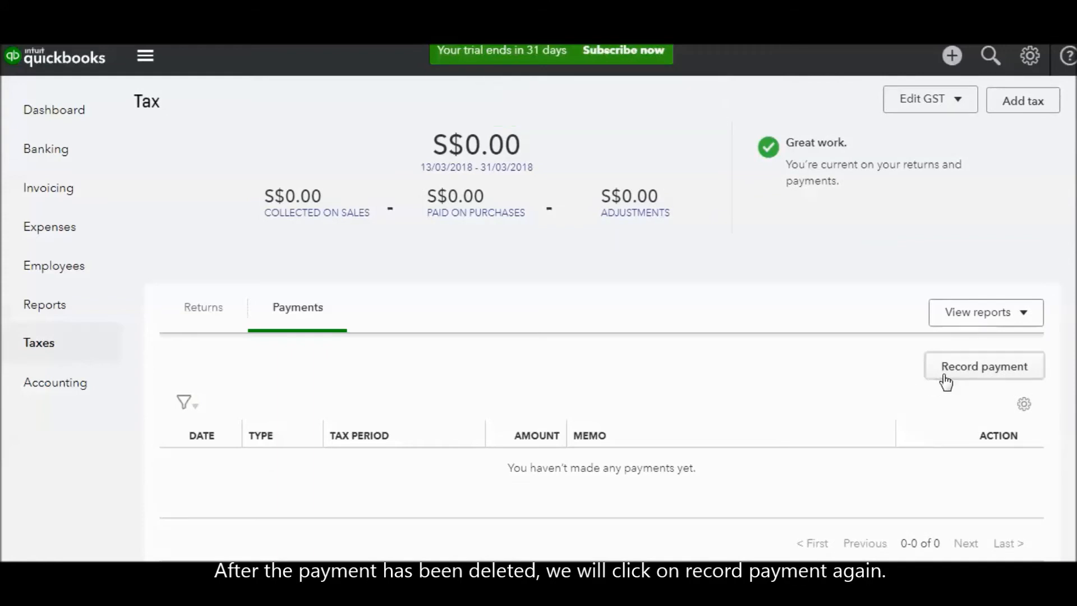
# - Start a new GST payment record for HSBC bank from the Payments tab
pyautogui.click(982, 366)
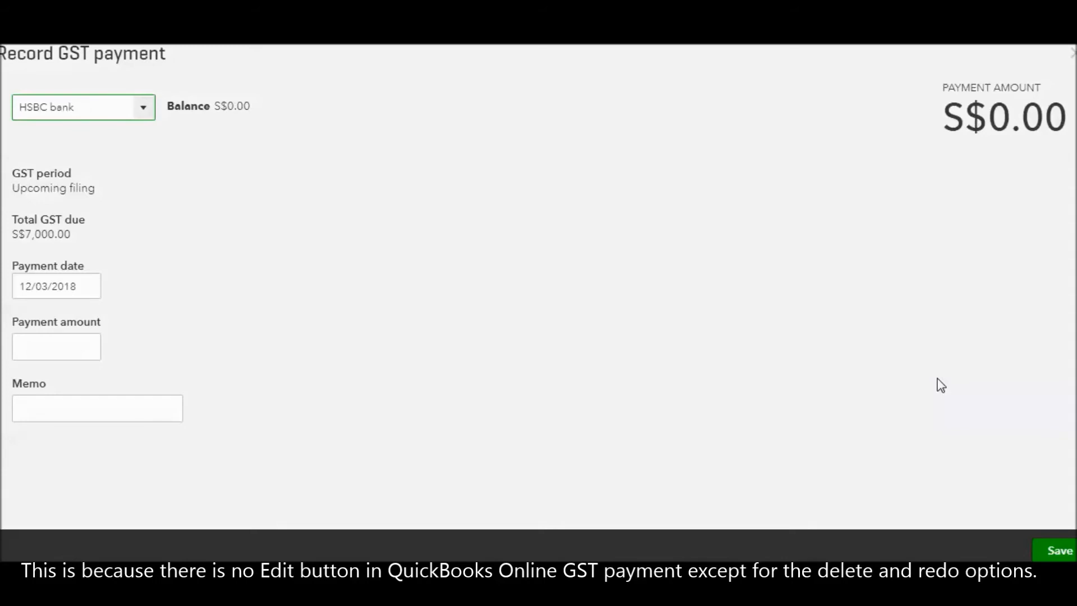
pyautogui.moveTo(316, 221)
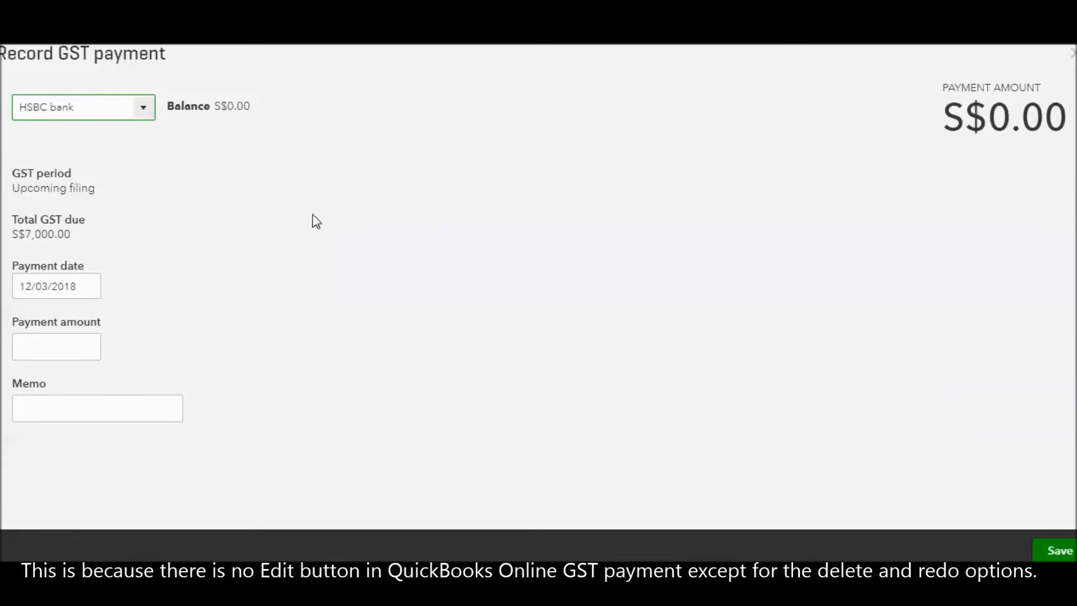
# - Enter a S$5,000.00 payment amount, save it, and close the payment form
pyautogui.click(56, 346)
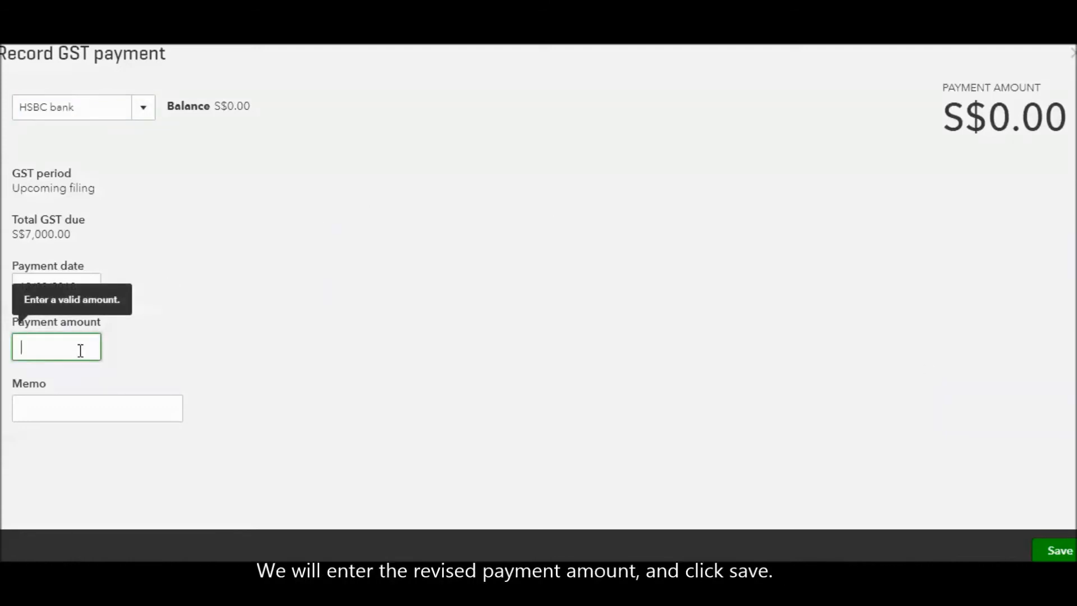
pyautogui.write('5000')
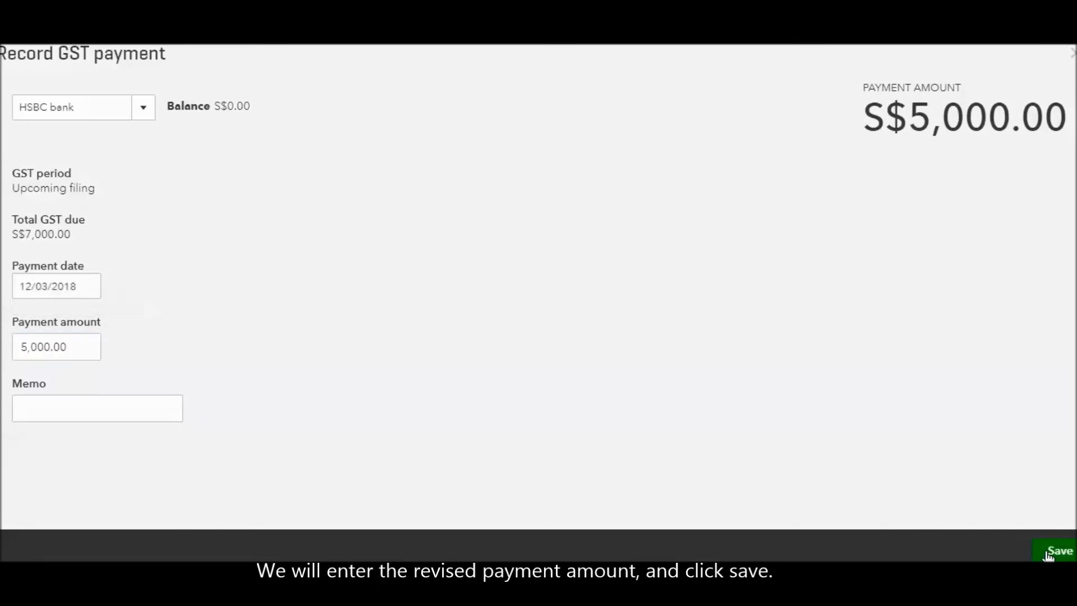
pyautogui.click(1058, 551)
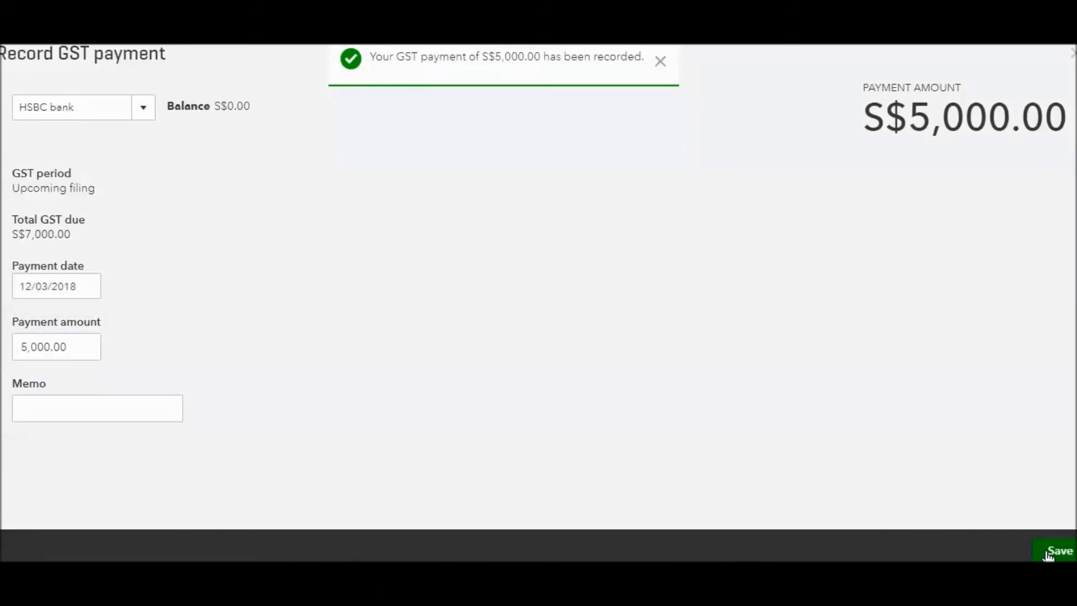
pyautogui.click(1059, 551)
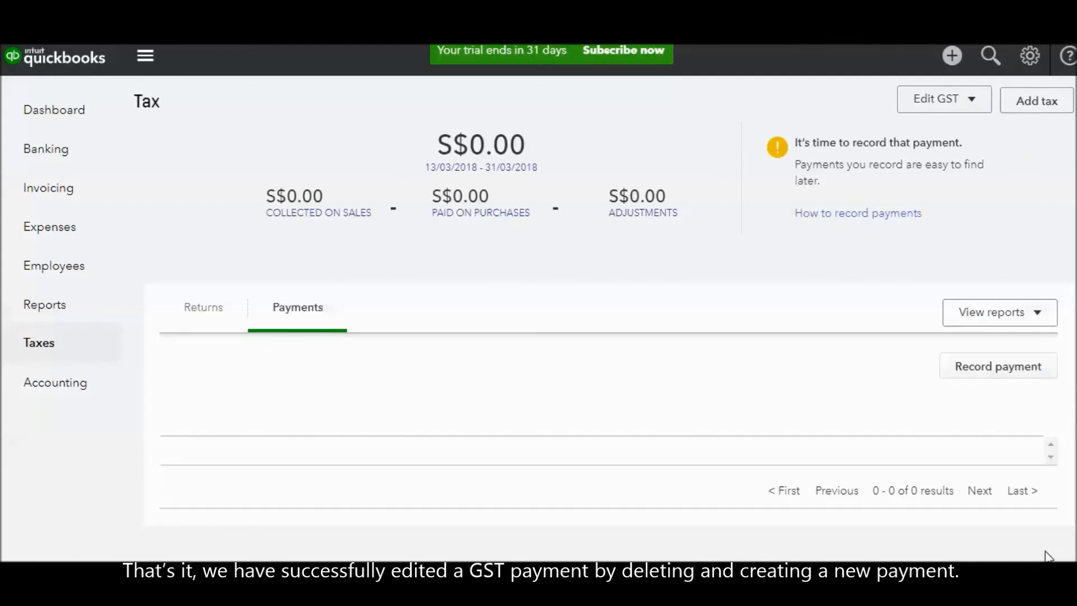